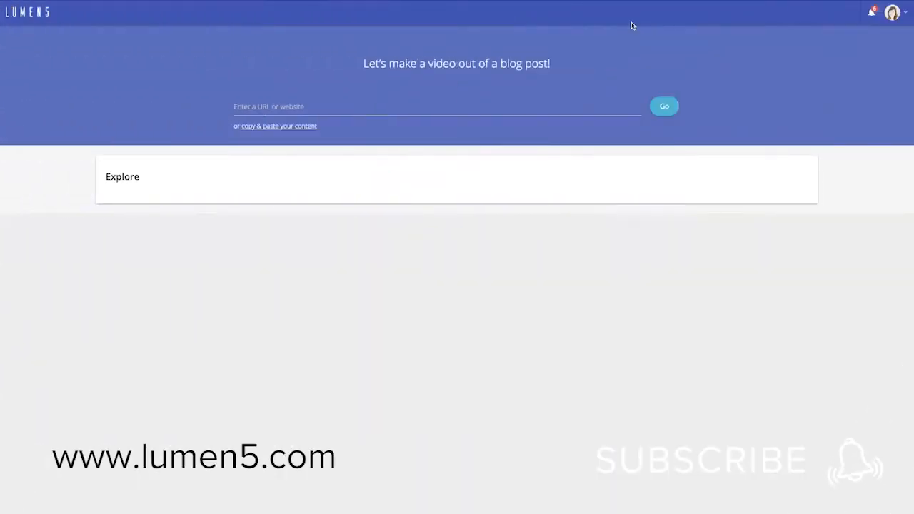
Import the jessicreatives.com 'seven steps to get YouTube sponsors' blog post into a new video
text(https://www.jessicreatives.com/blog/seven-steps-to-get-youtube-sponsors/)
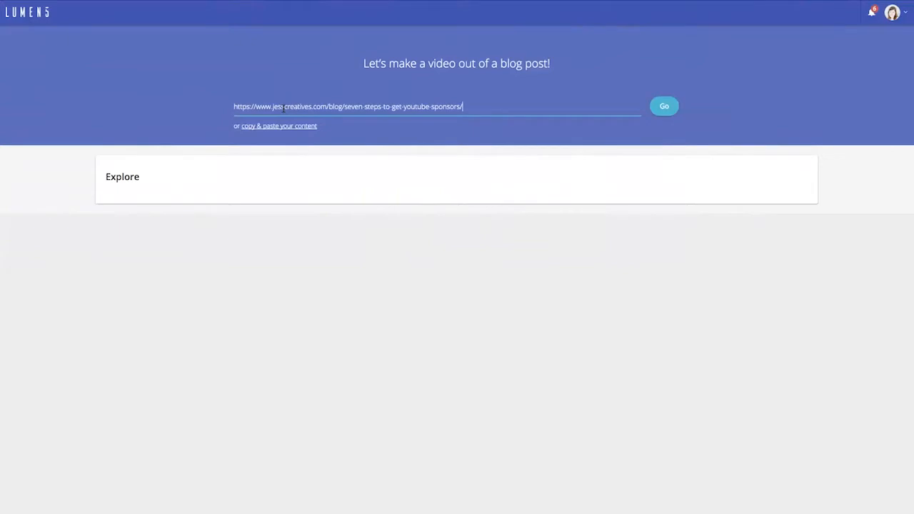
click(665, 105)
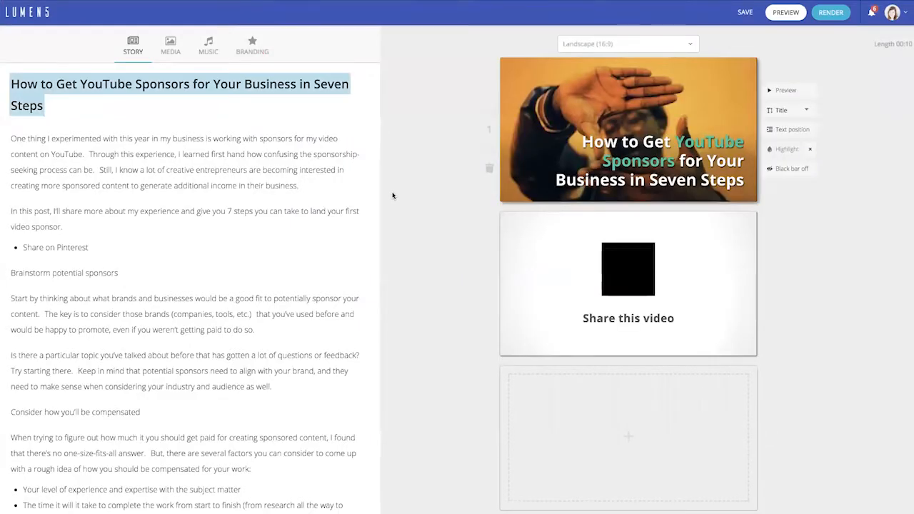
Scroll through the article, adding headings like brainstorming sponsors and compensation as slides
scroll(down, 3)
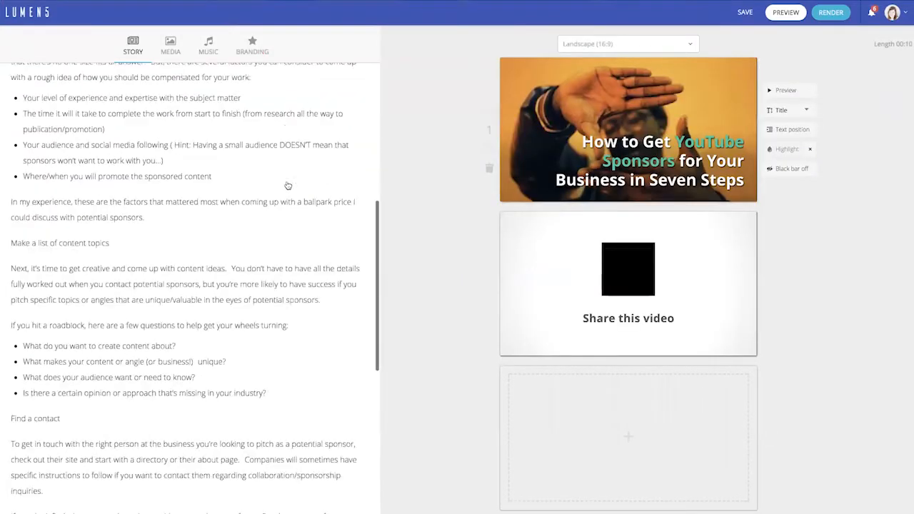
scroll(down, 3)
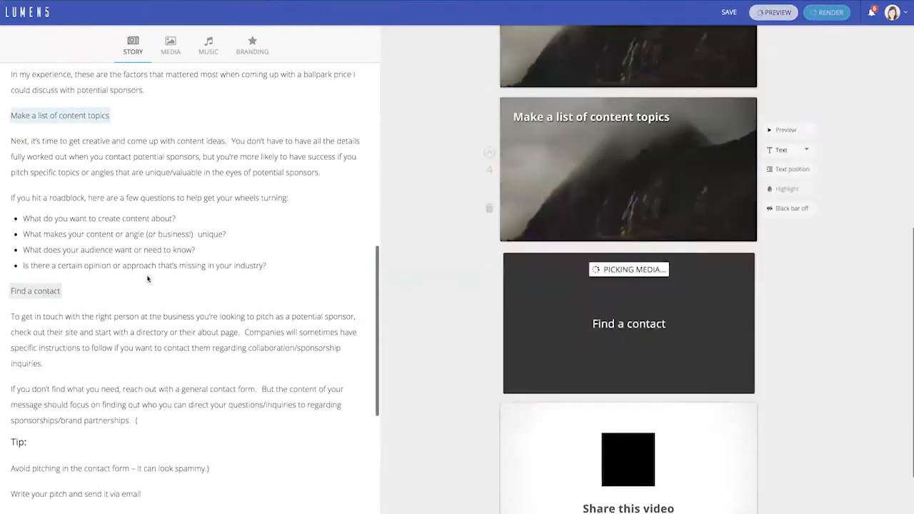
scroll(down, 3)
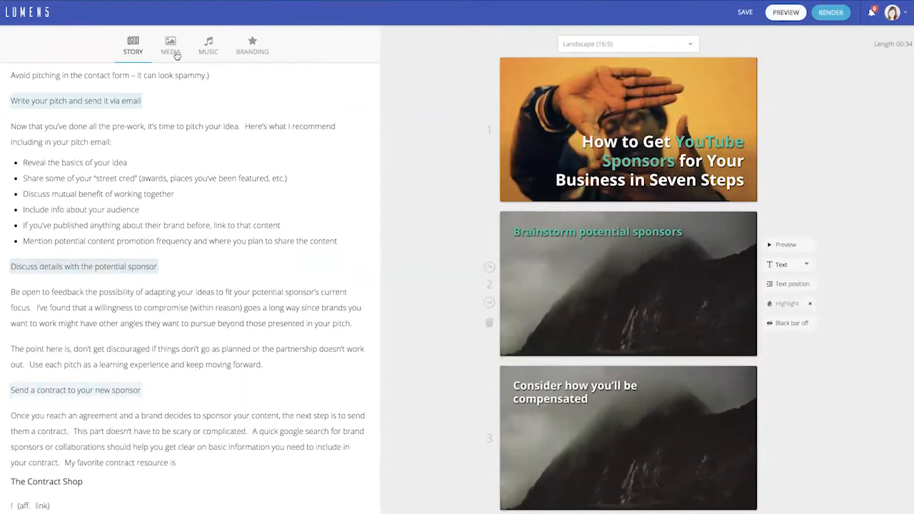
Browse the media library for new background images
click(170, 39)
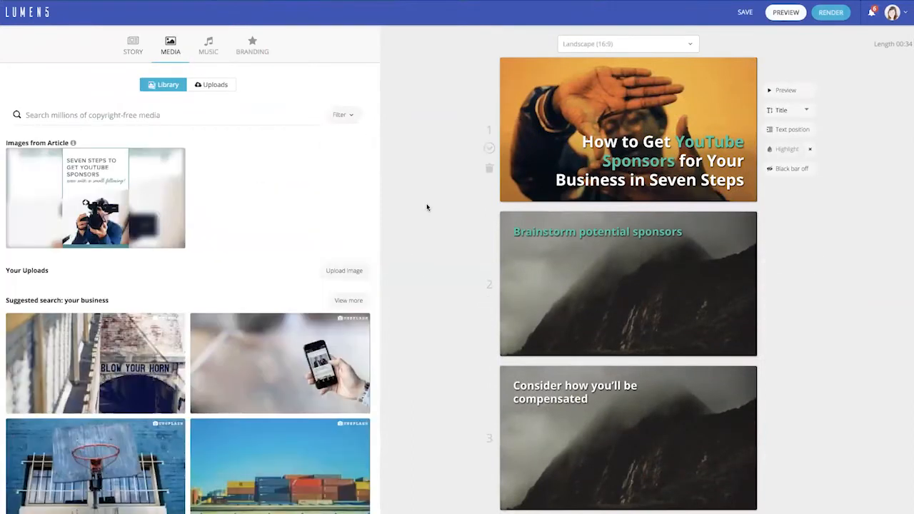
scroll(down, 3)
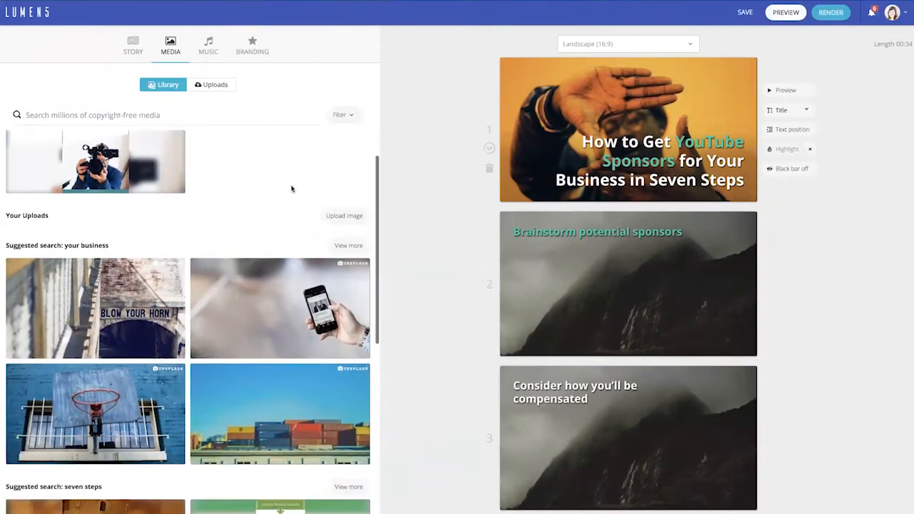
scroll(down, 3)
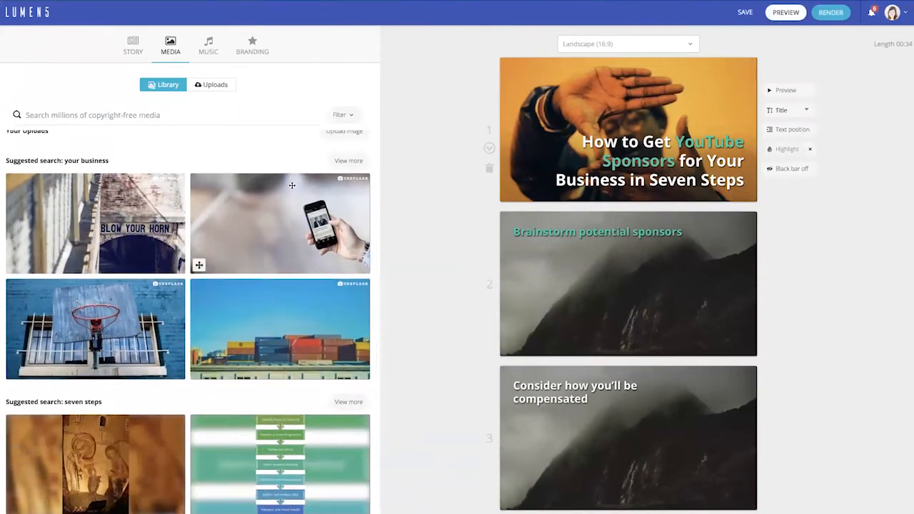
scroll(down, 3)
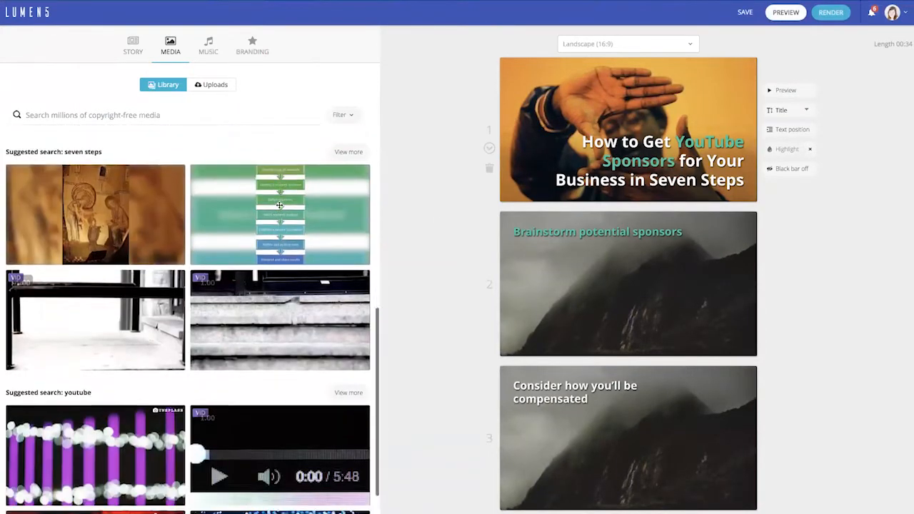
scroll(down, 3)
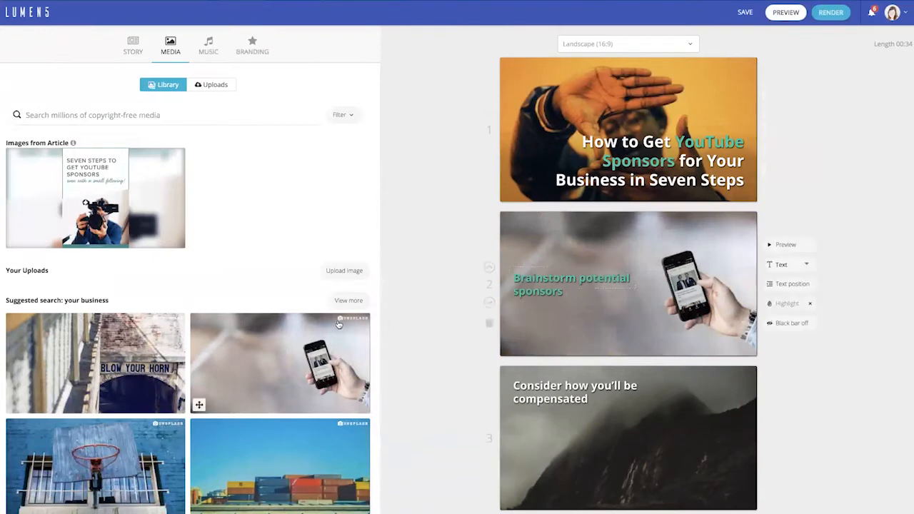
mouse_move(455, 320)
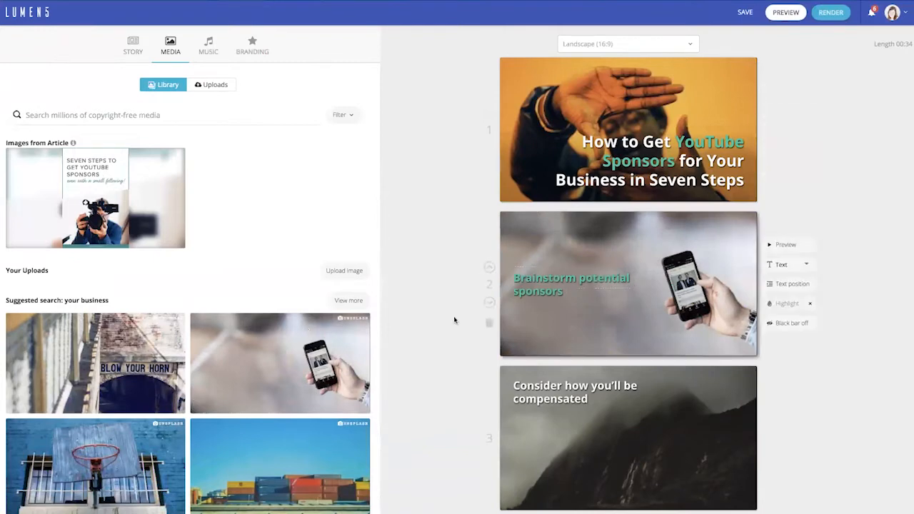
mouse_move(452, 317)
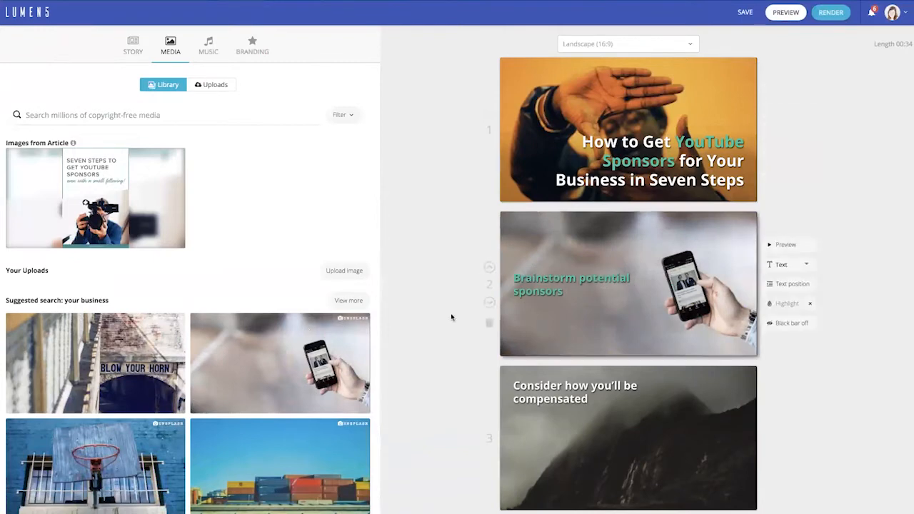
scroll(down, 3)
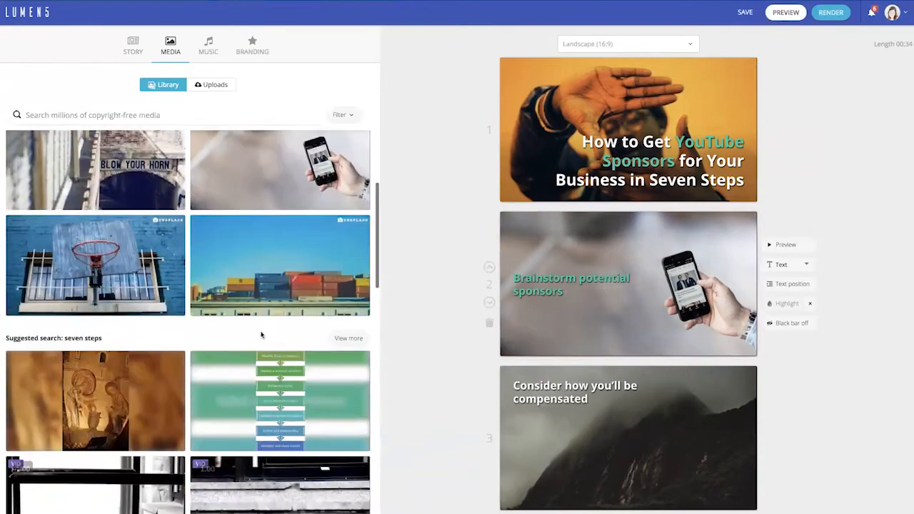
scroll(down, 3)
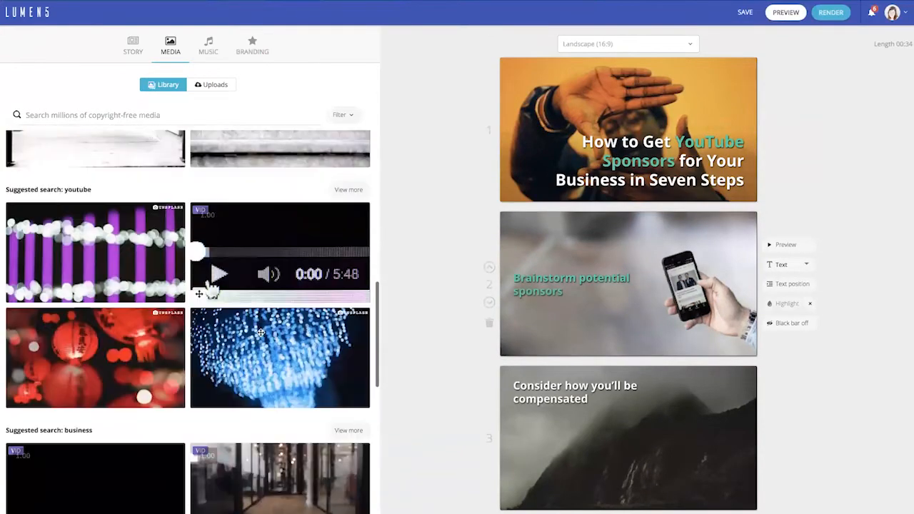
Search the media library for 'business' and 'desk' images
click(164, 115)
text(video)
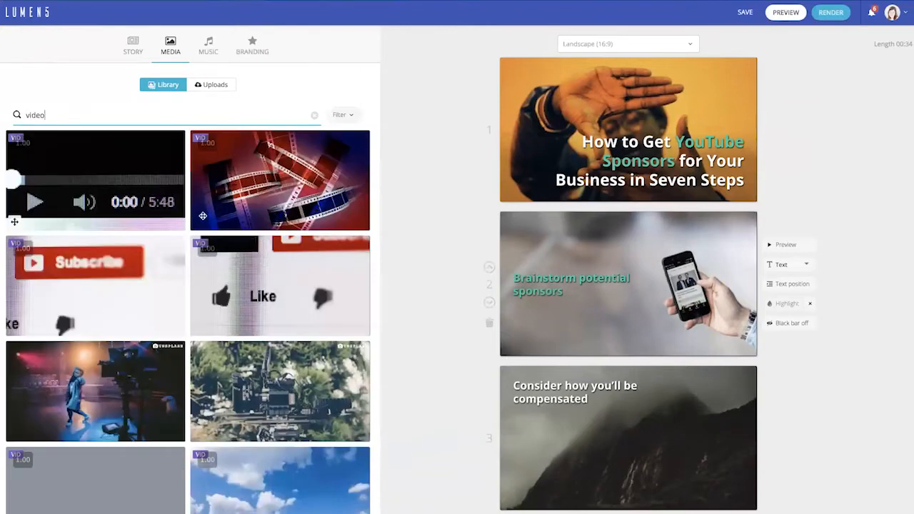
text(business)
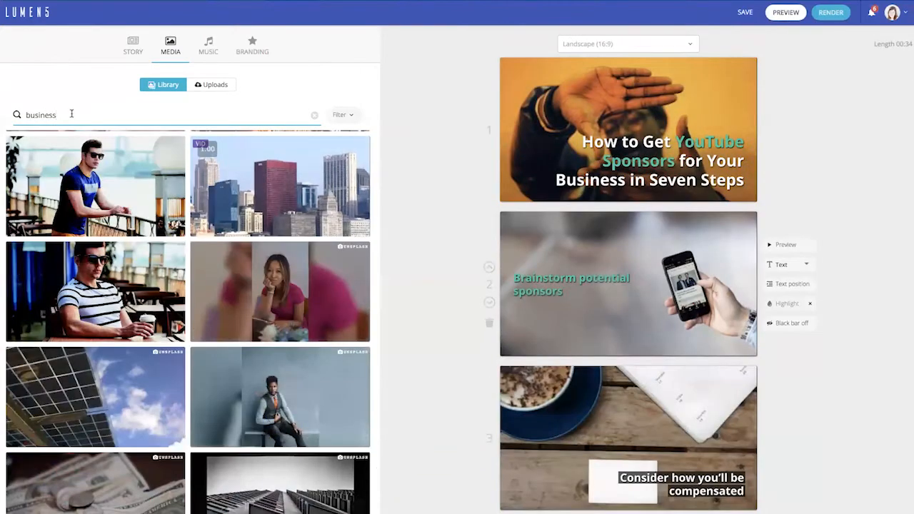
text(desk)
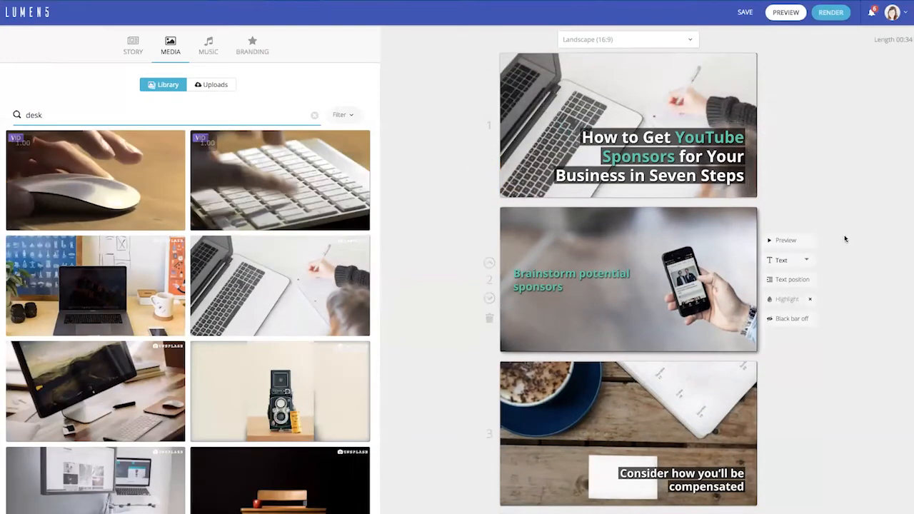
Set slide 2's caption to Title style and add a black bar behind slide 3's caption
click(628, 125)
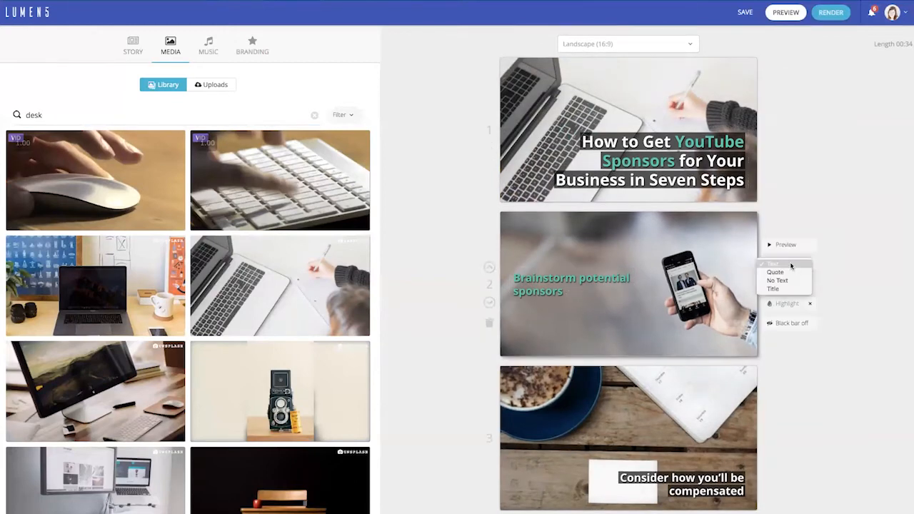
click(775, 289)
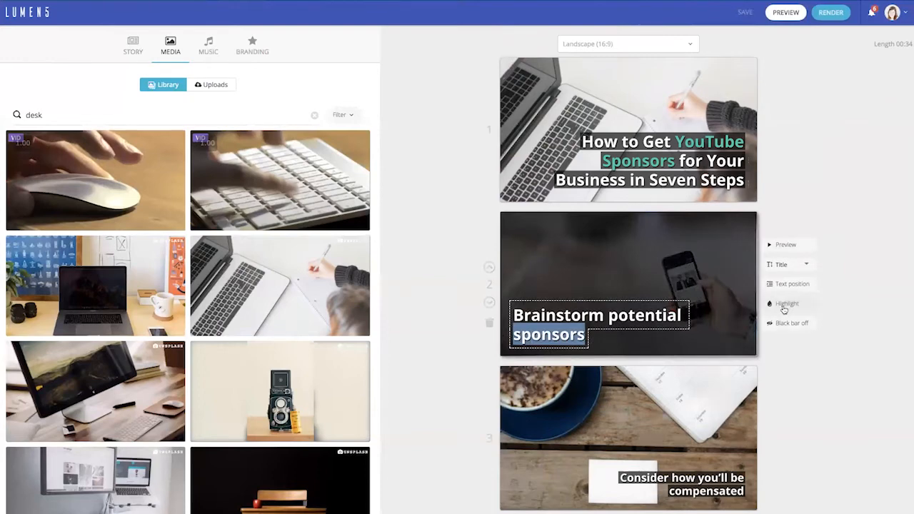
scroll(down, 3)
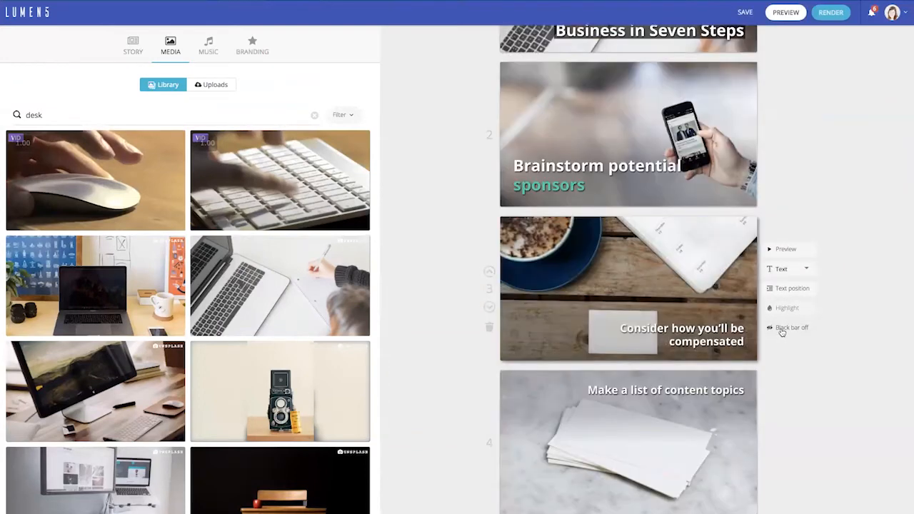
click(794, 328)
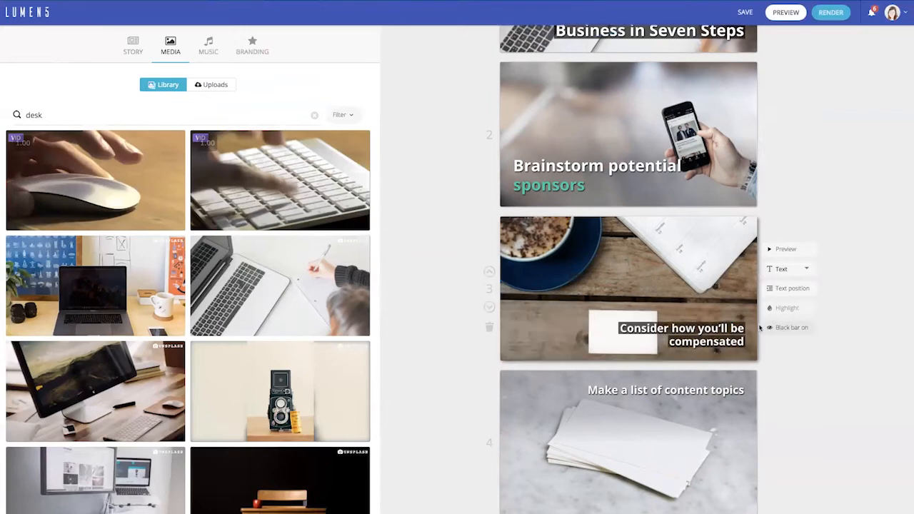
scroll(down, 3)
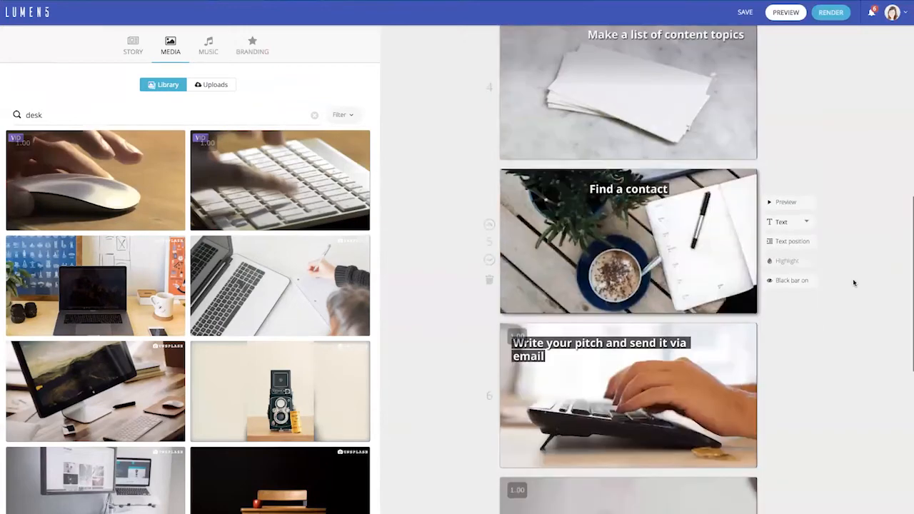
click(207, 44)
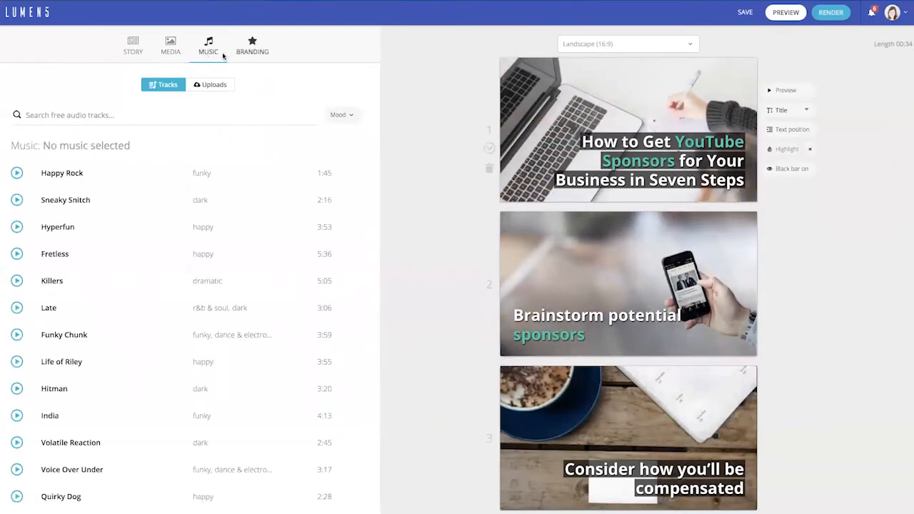
mouse_move(269, 250)
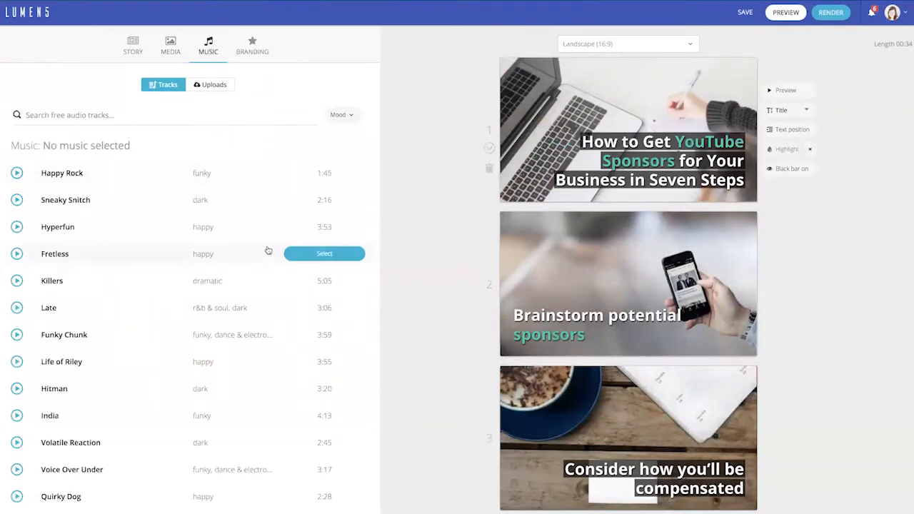
Review the branding settings, then move on to publishing the video
click(252, 45)
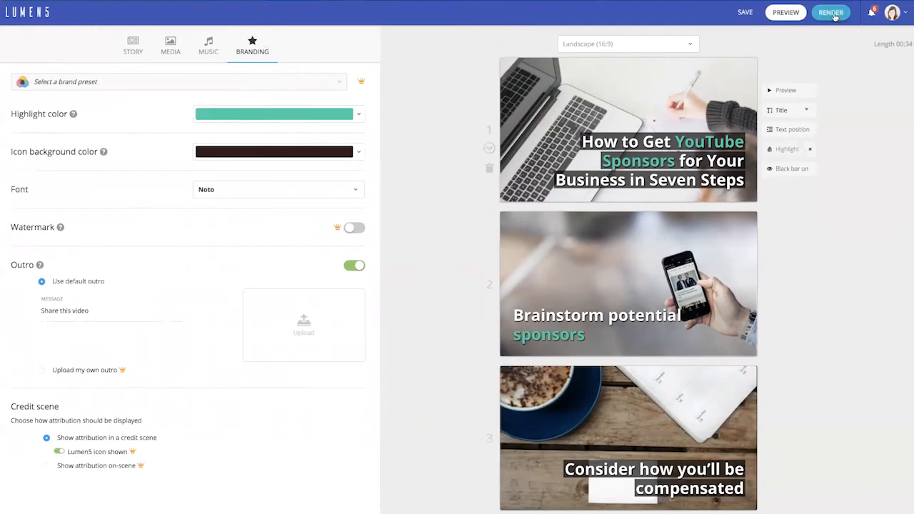
click(829, 12)
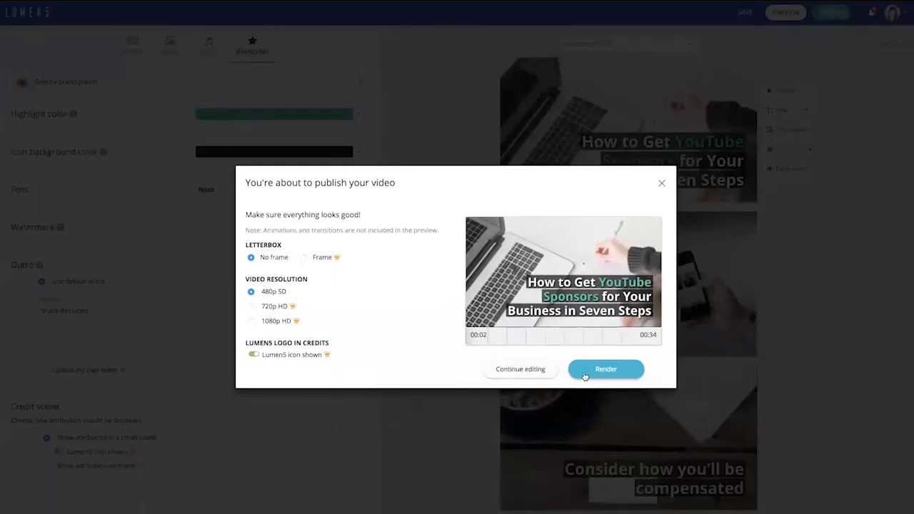
Render the video at 480p SD and publish it without music
click(606, 369)
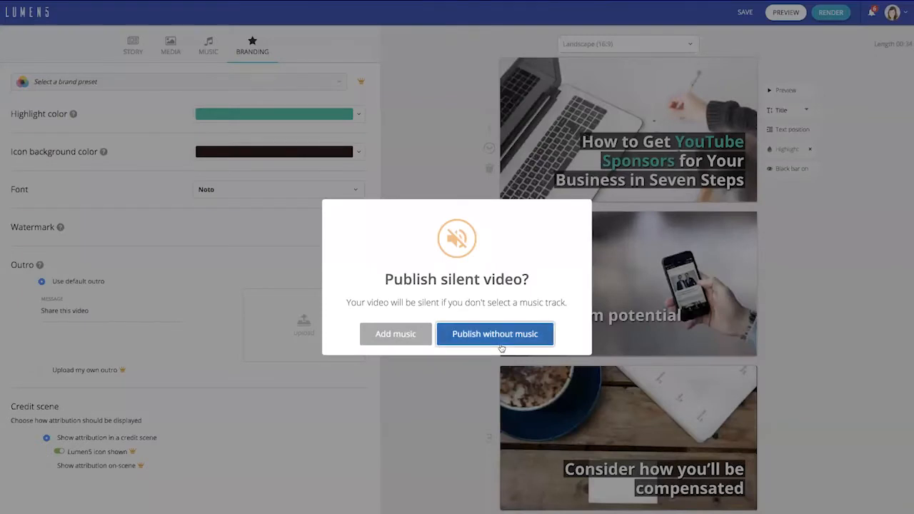
click(495, 334)
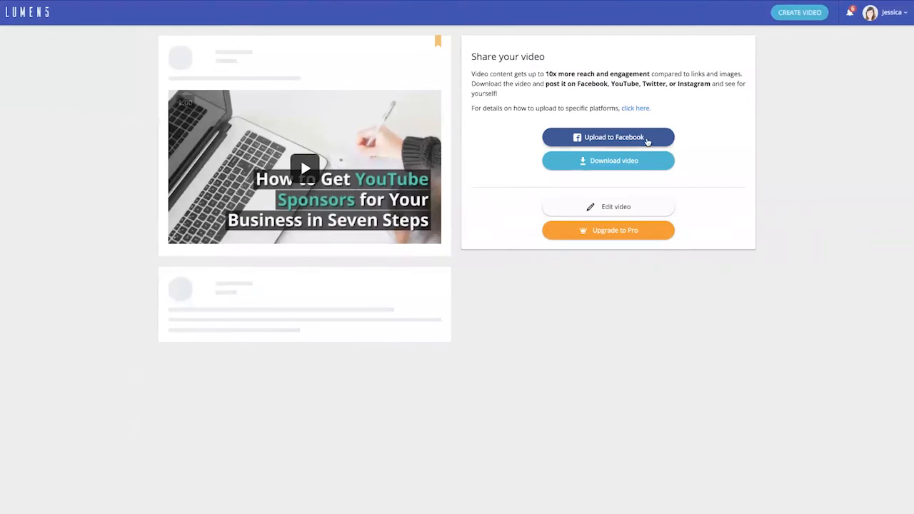
mouse_move(644, 167)
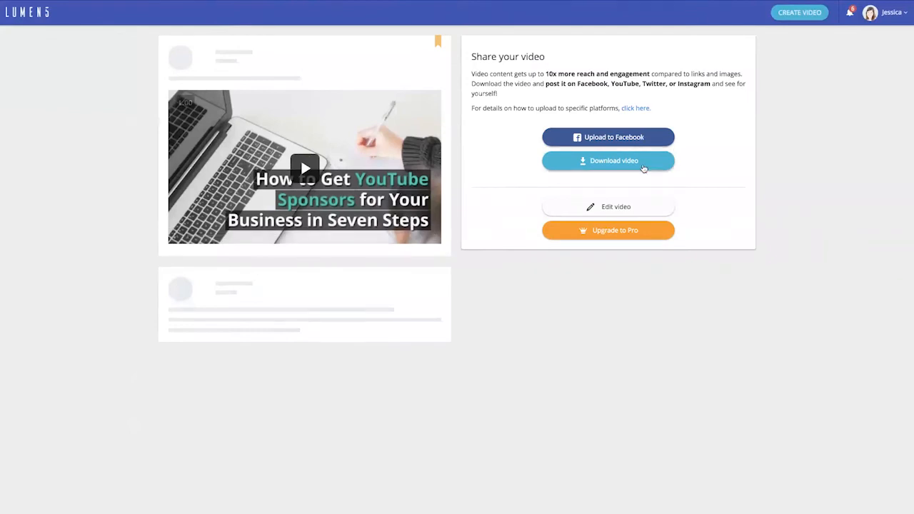